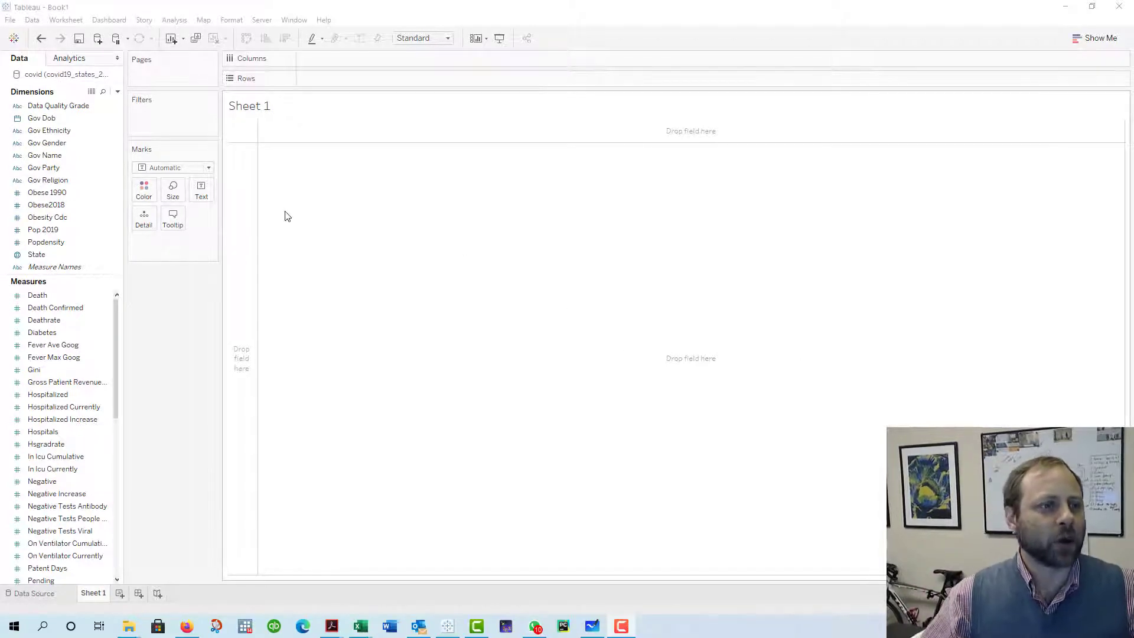
pyautogui.moveTo(288, 372)
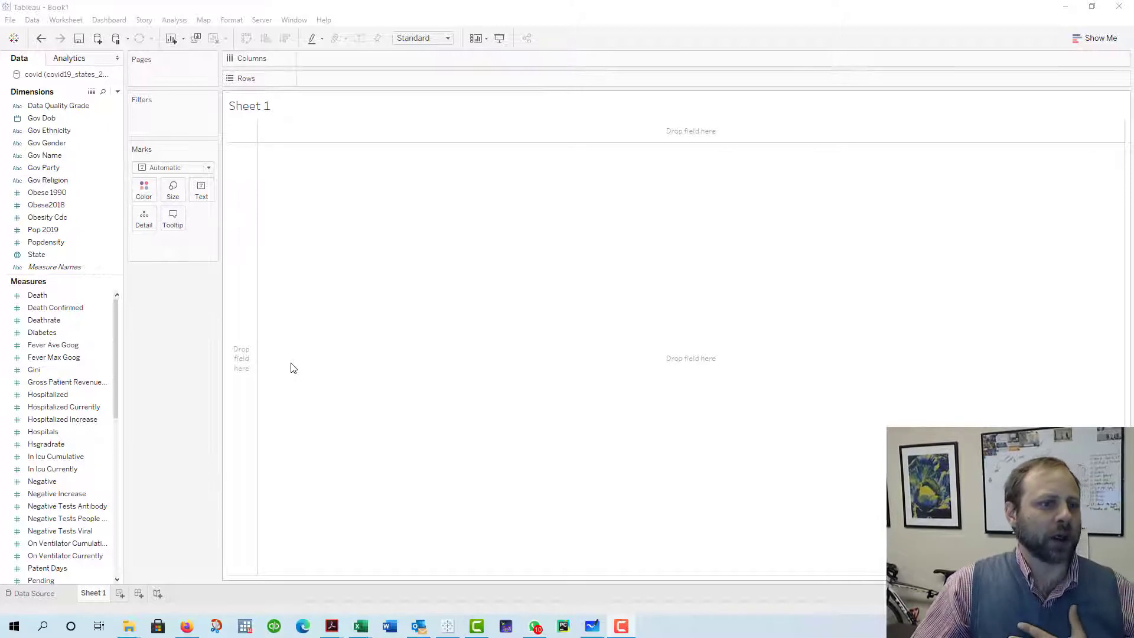
pyautogui.moveTo(153, 330)
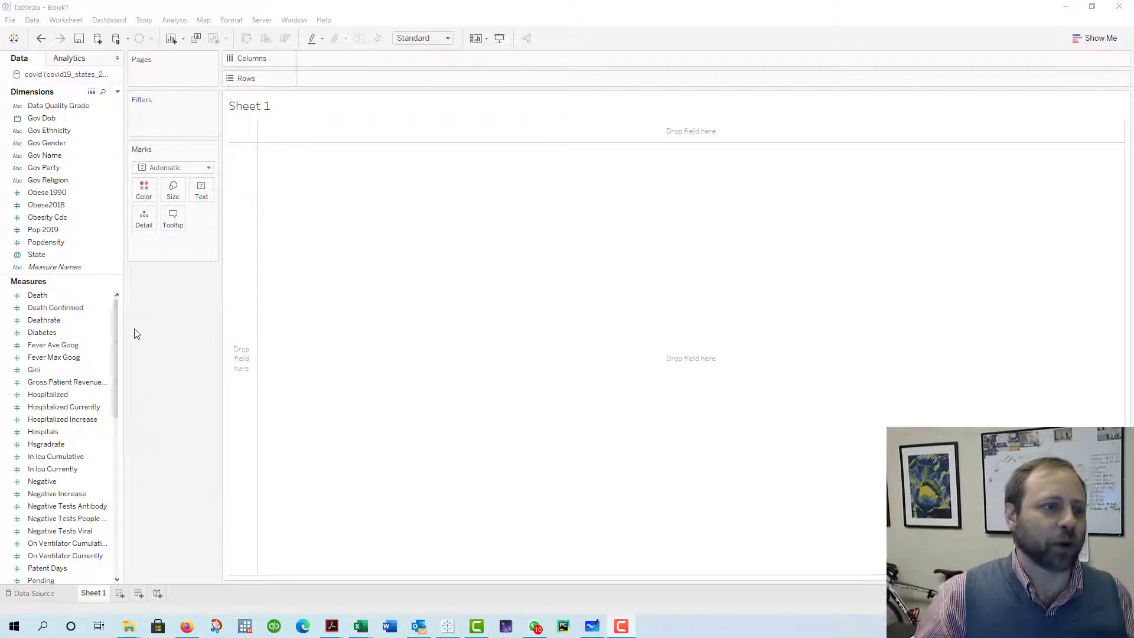
# - Place Deathrate on Columns and Diabetes on Rows as dimensions, one point per state
pyautogui.click(47, 191)
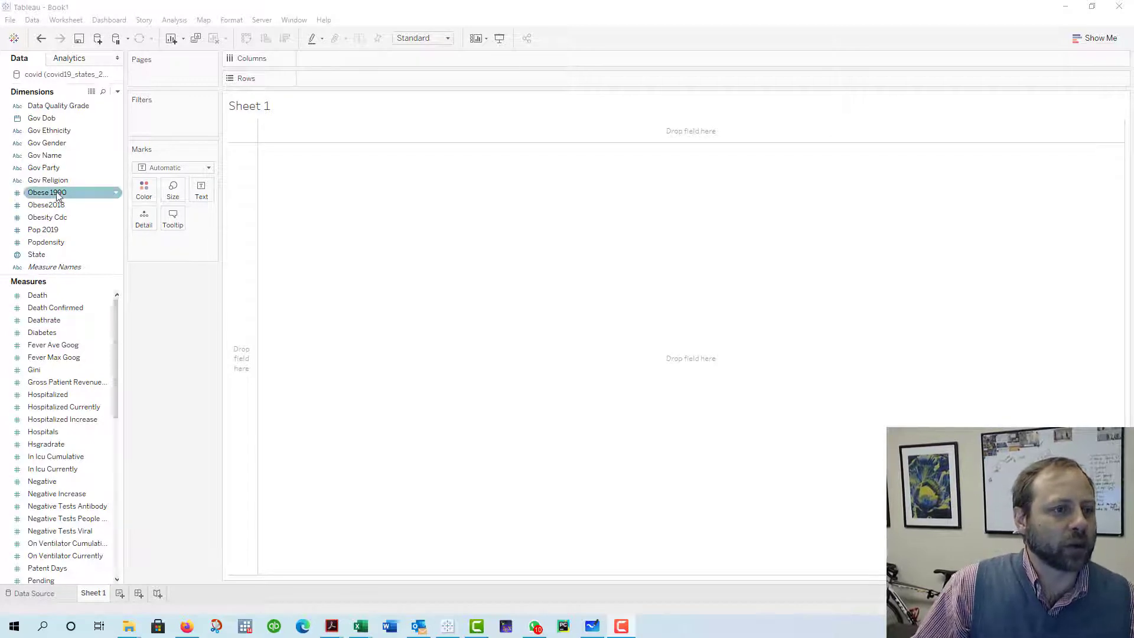
pyautogui.click(44, 166)
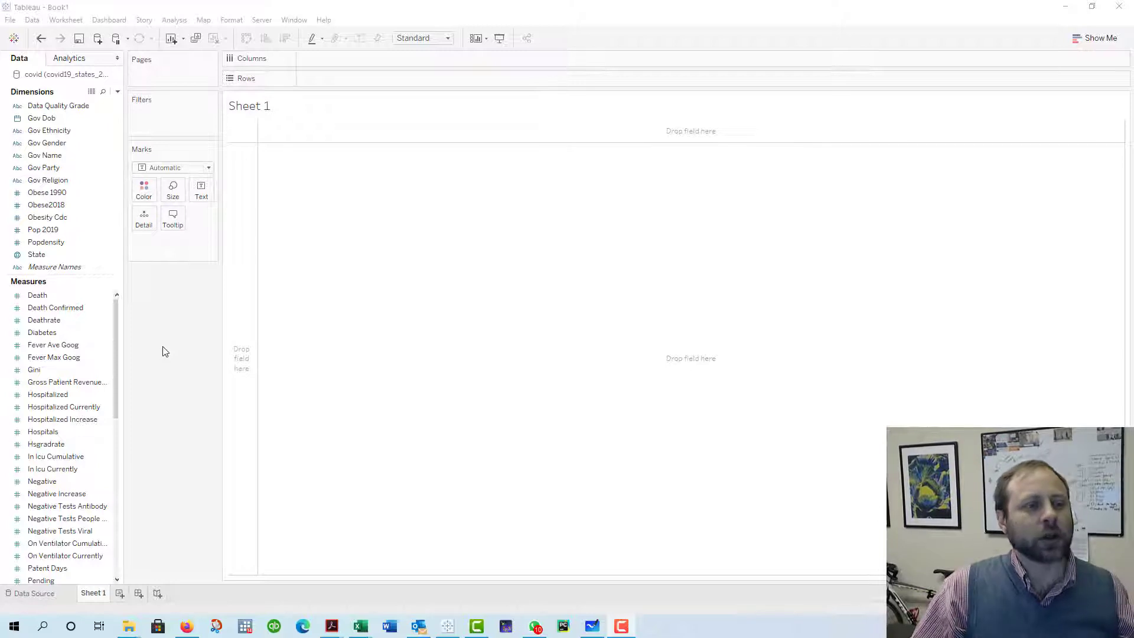
pyautogui.click(43, 320)
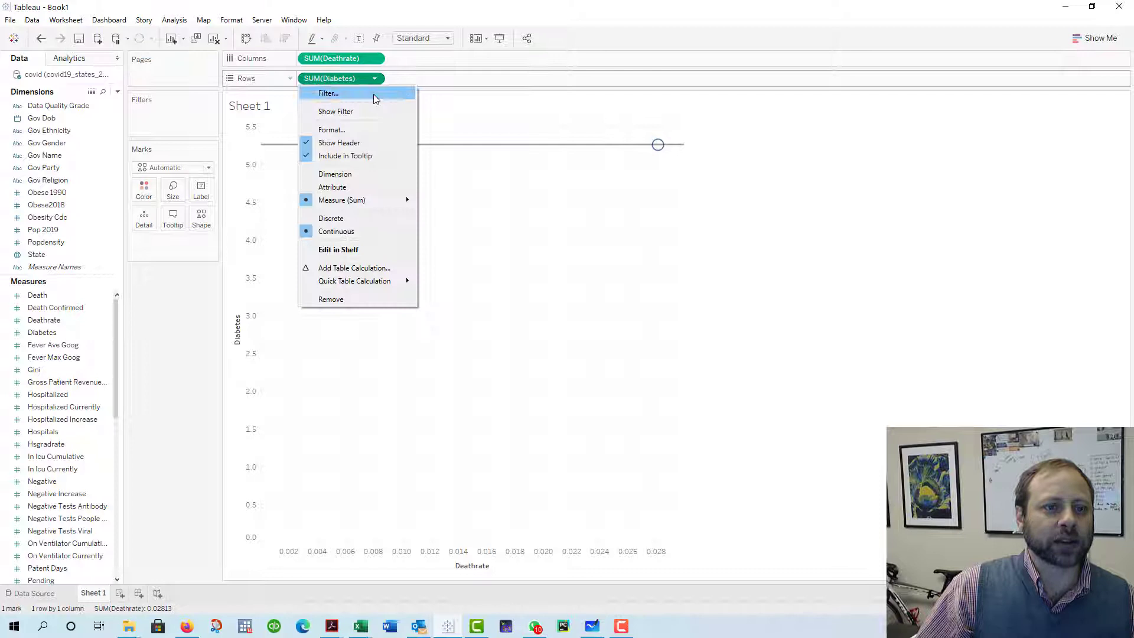
pyautogui.moveTo(351, 178)
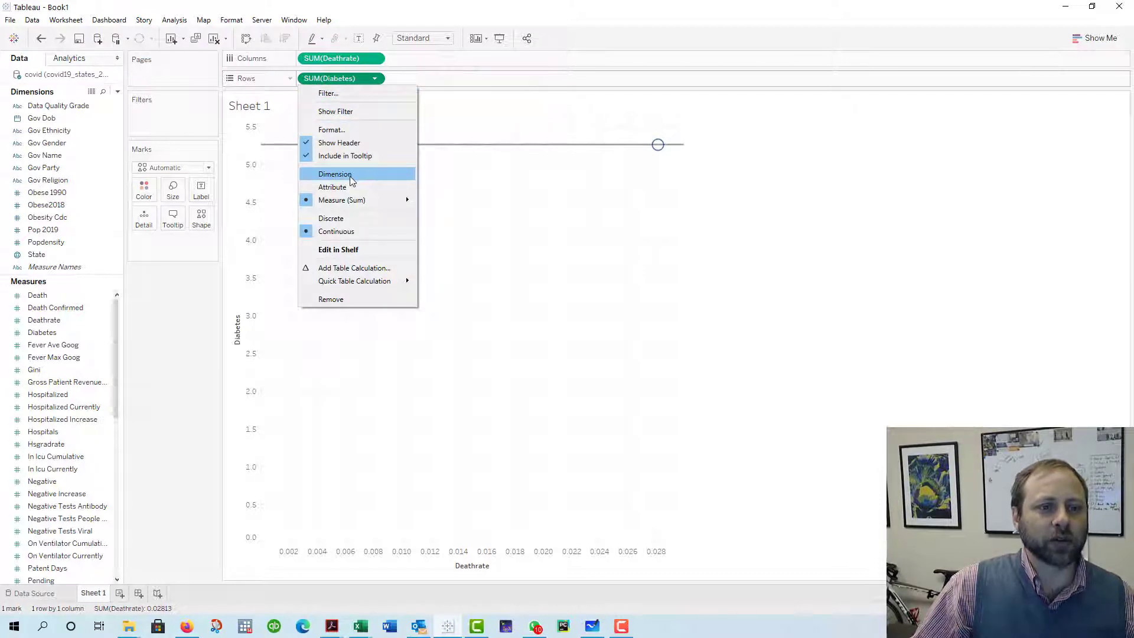
pyautogui.click(334, 174)
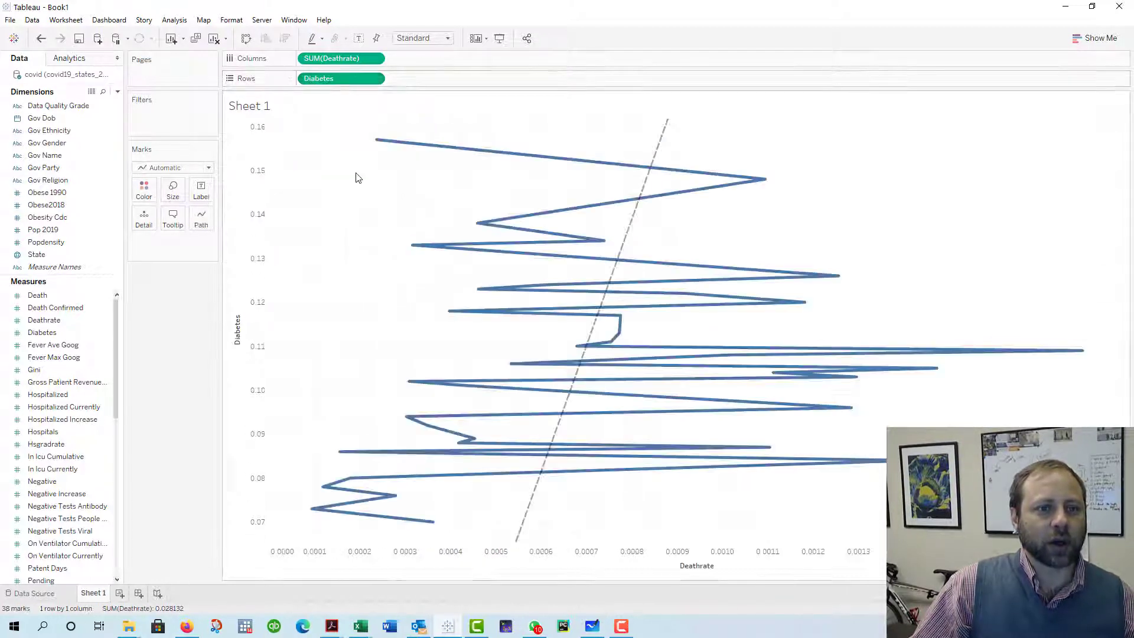
pyautogui.click(374, 78)
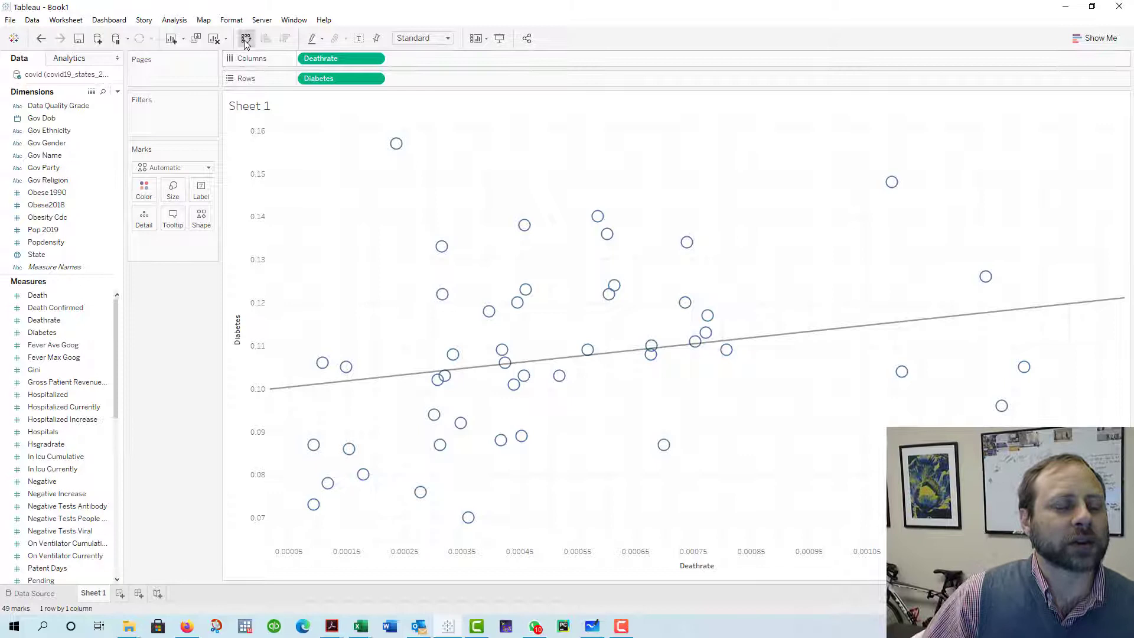
# - Swap the axes so Diabetes runs horizontally and Deathrate vertically
pyautogui.click(246, 38)
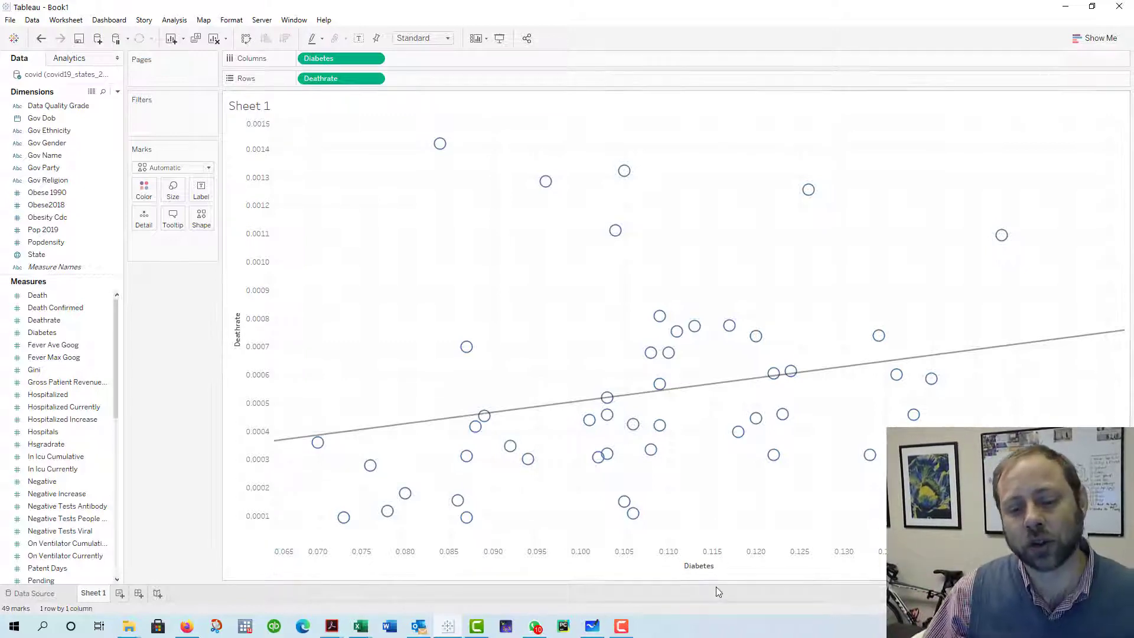
pyautogui.moveTo(462, 392)
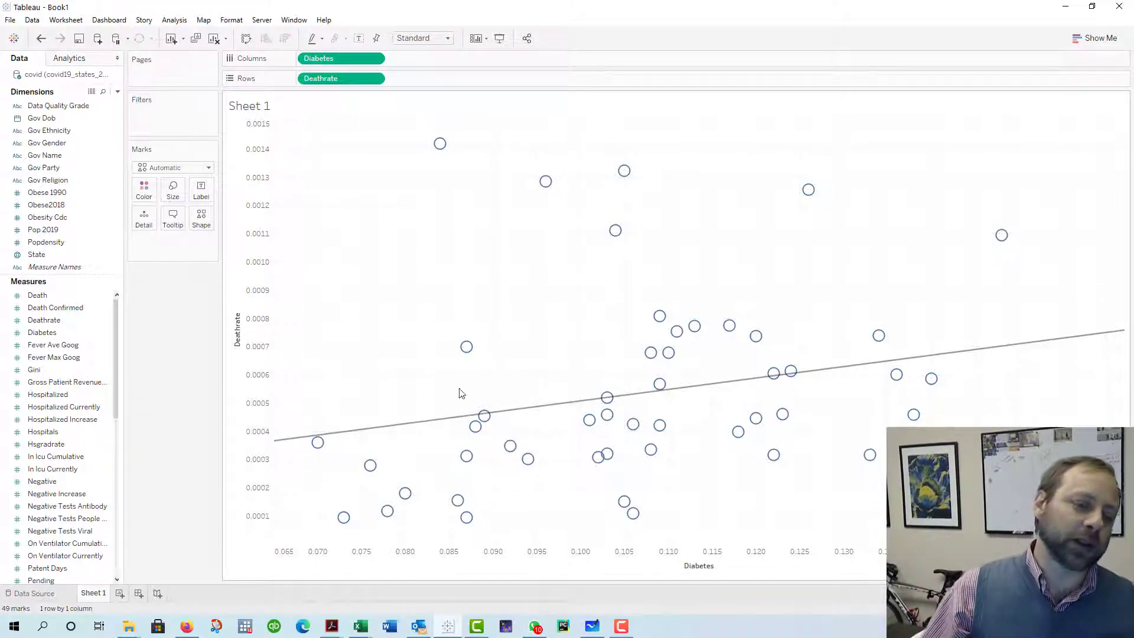
pyautogui.moveTo(695, 384)
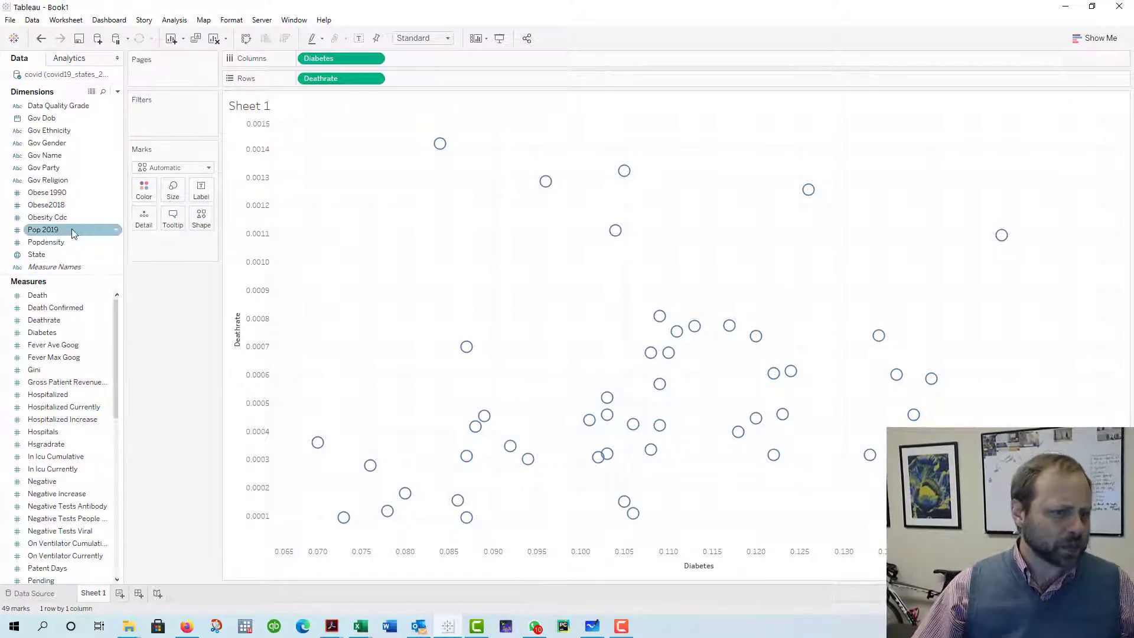
# - Label each point with its State name and show a trend line through the scatter
pyautogui.moveTo(43, 229); pyautogui.dragTo(200, 193)
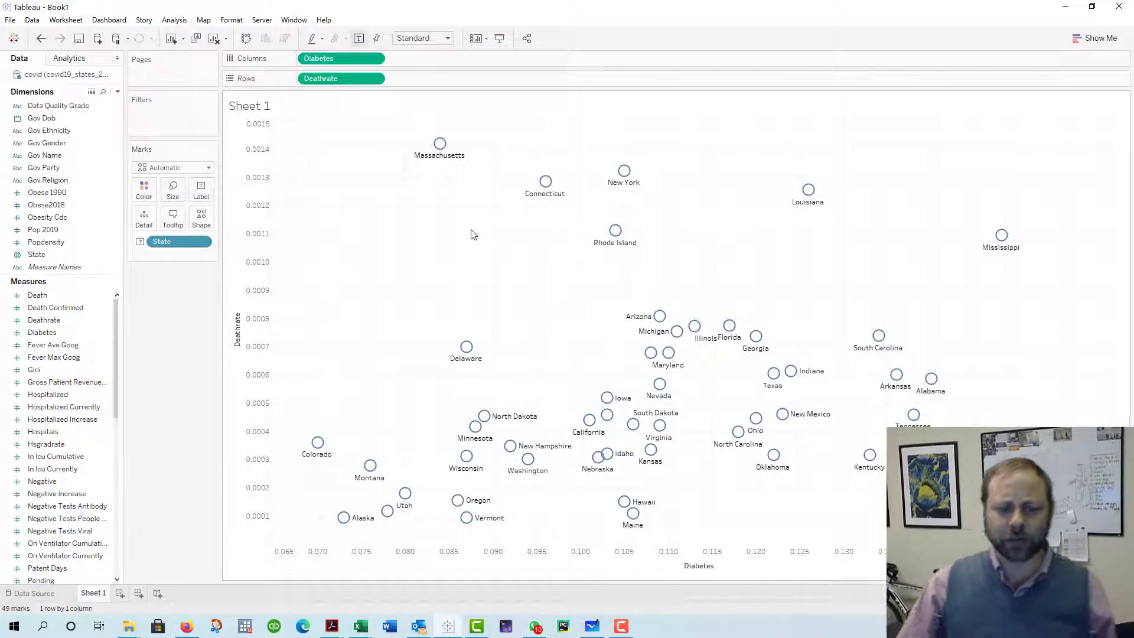
pyautogui.moveTo(385, 280)
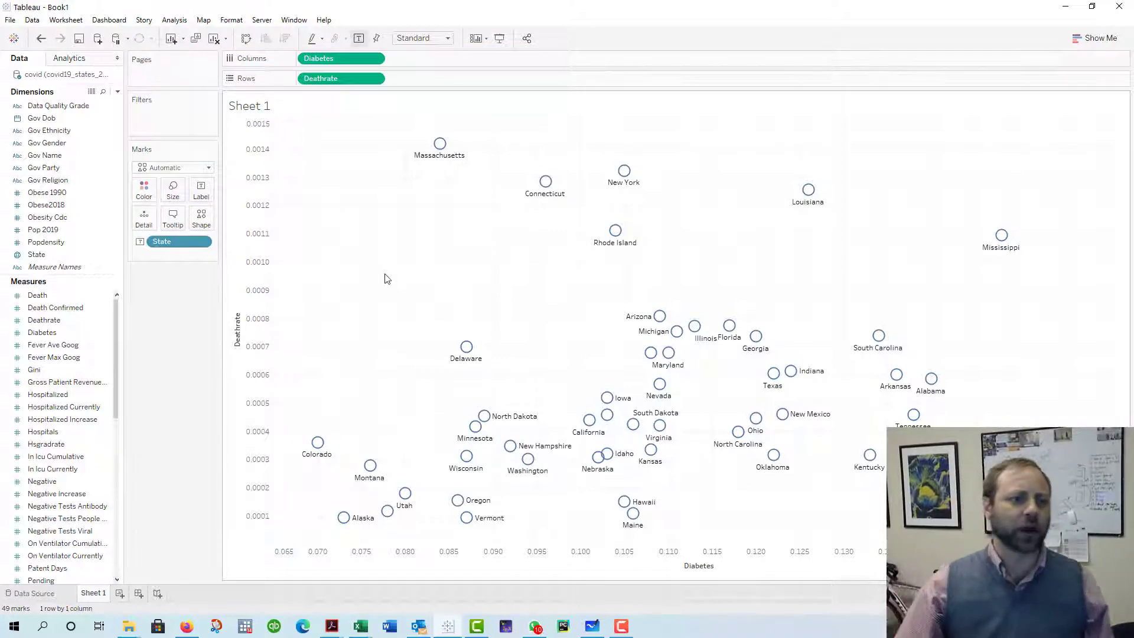
pyautogui.moveTo(465, 348)
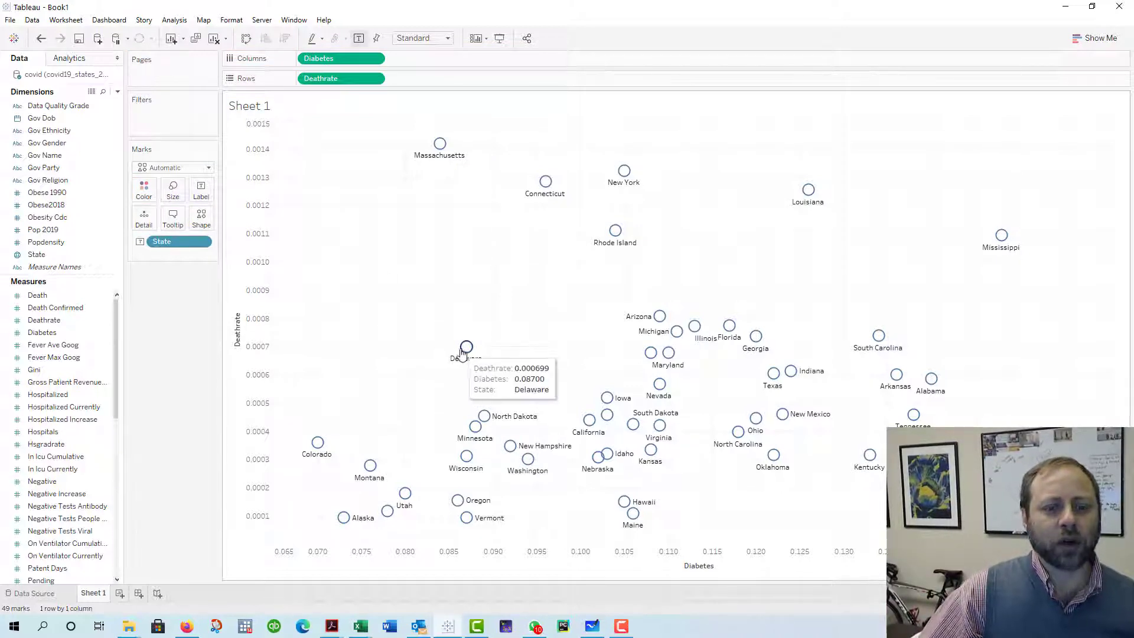
pyautogui.rightClick(465, 347)
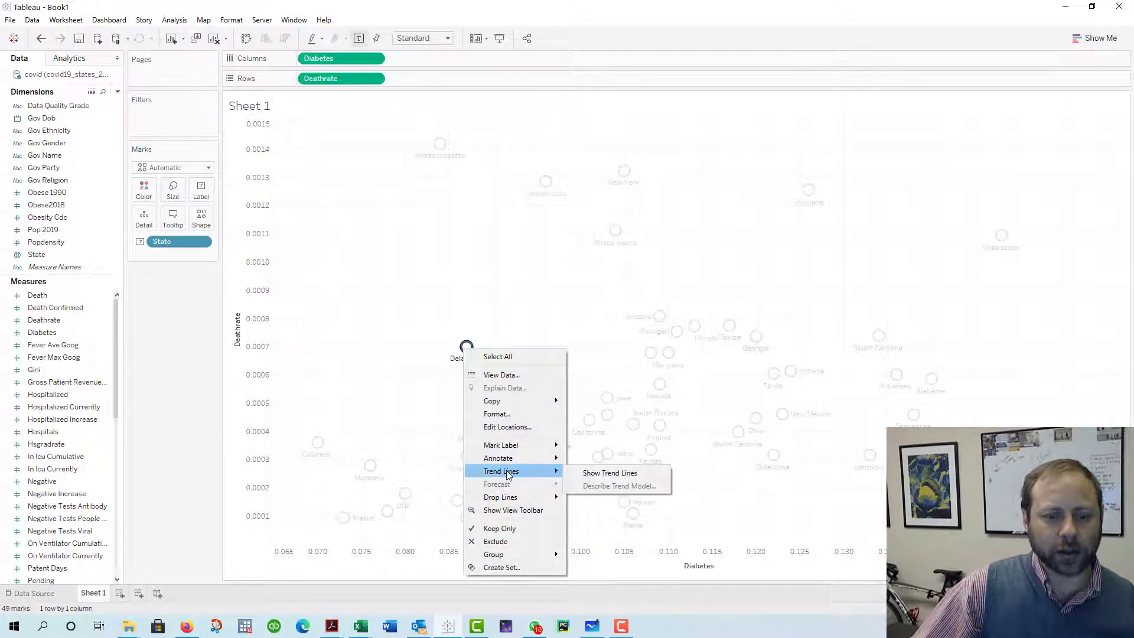
pyautogui.click(609, 473)
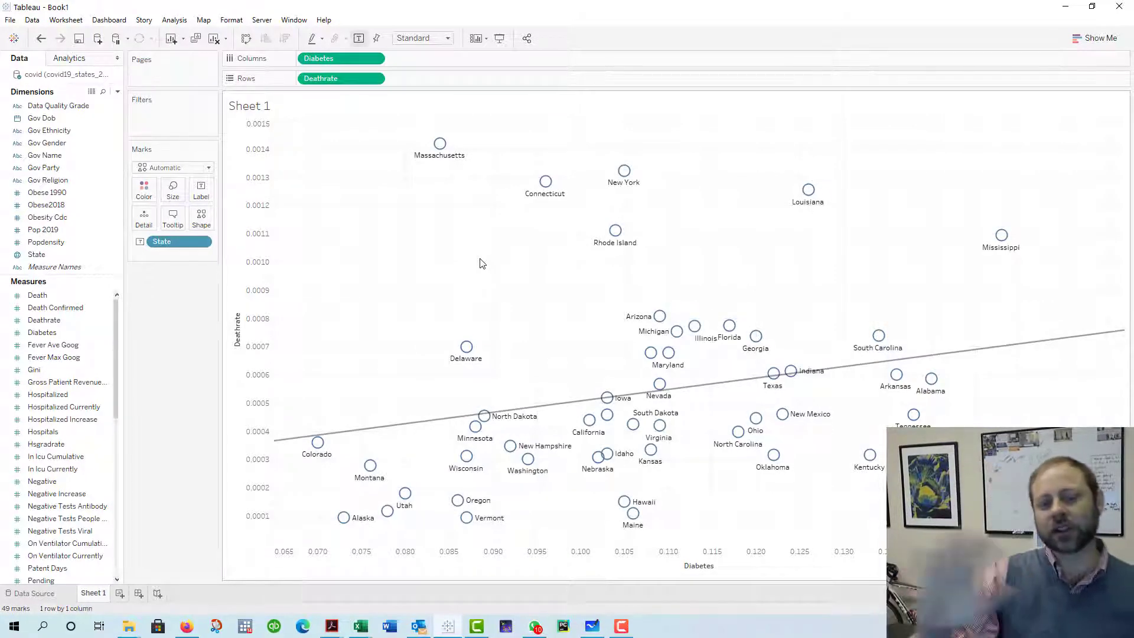
pyautogui.moveTo(548, 408)
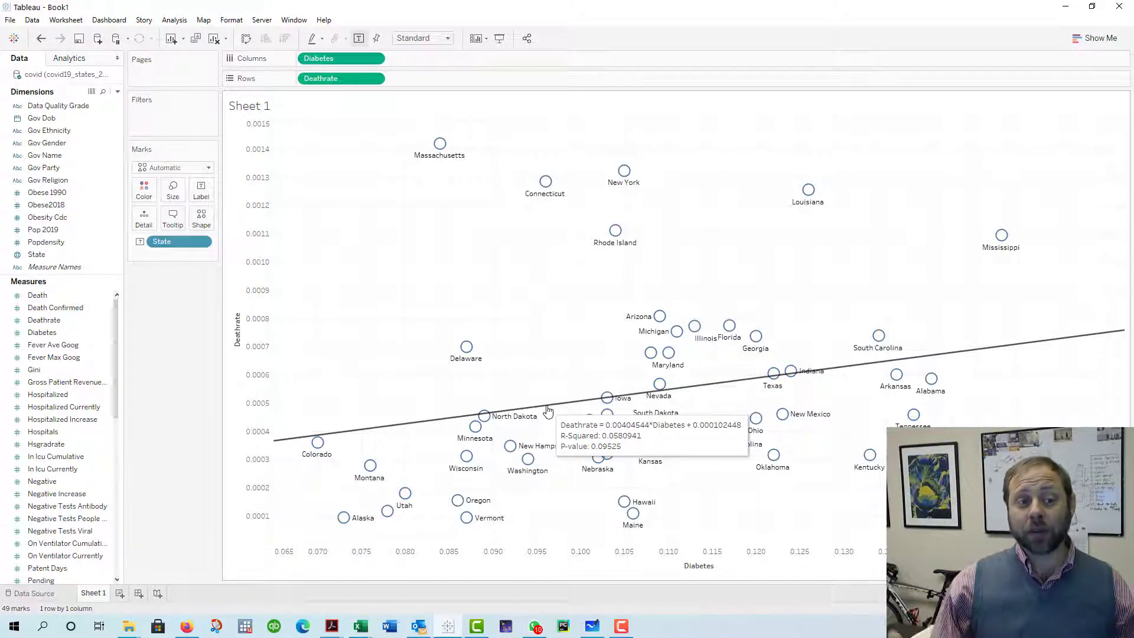
pyautogui.moveTo(540, 411)
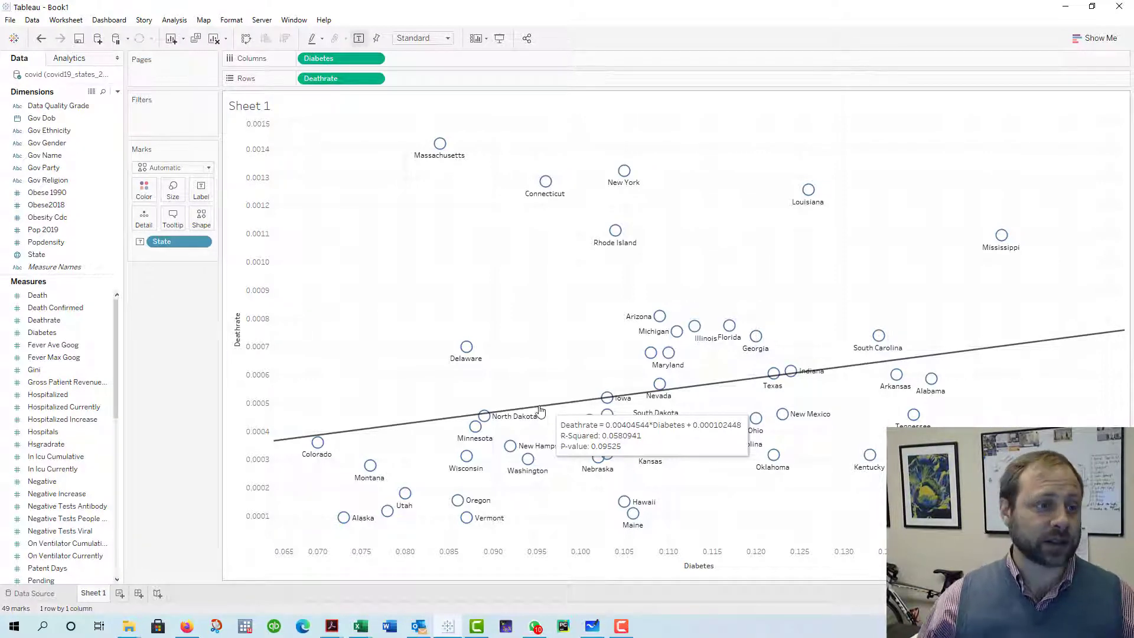
pyautogui.moveTo(44, 167)
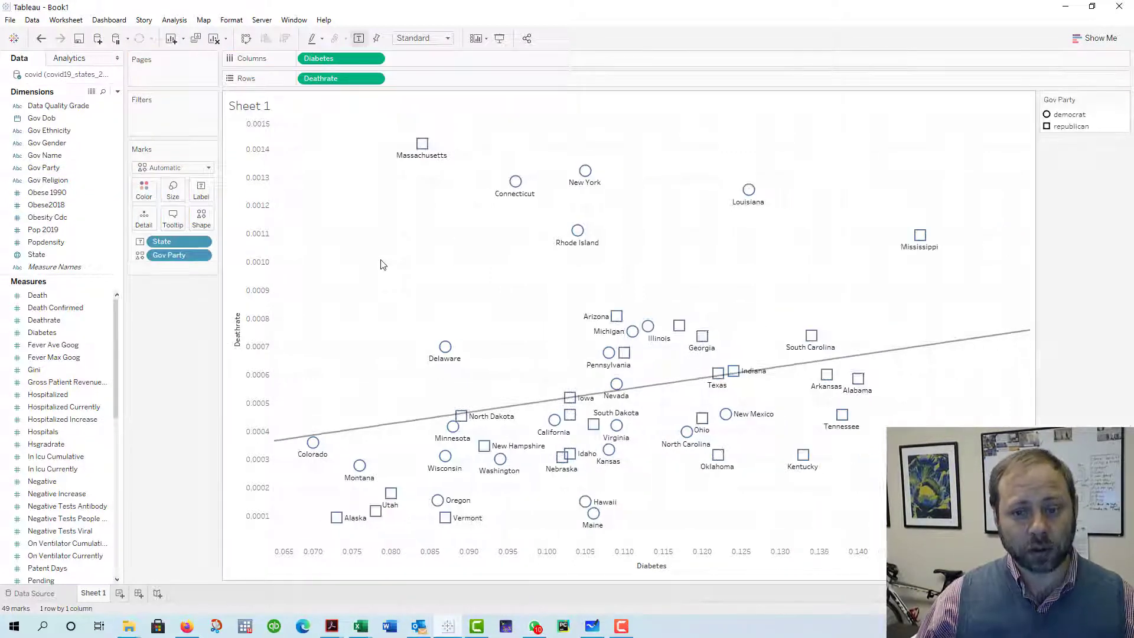
# - Reorder Gov Party on the Marks card and nudge the Size slider to enlarge points
pyautogui.click(169, 256)
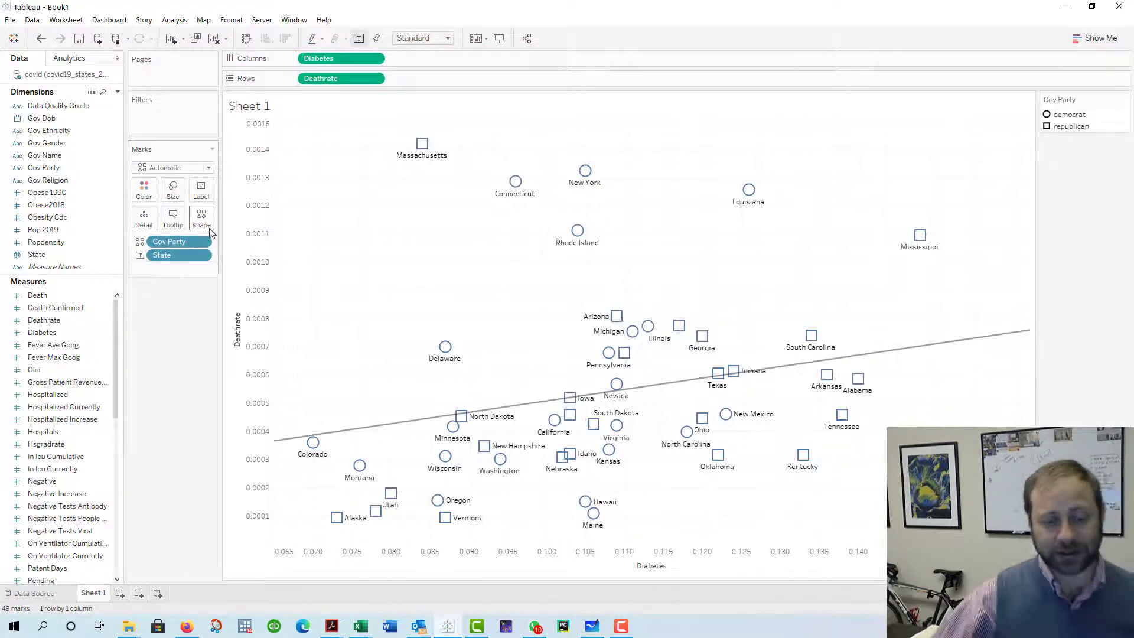
pyautogui.moveTo(172, 195)
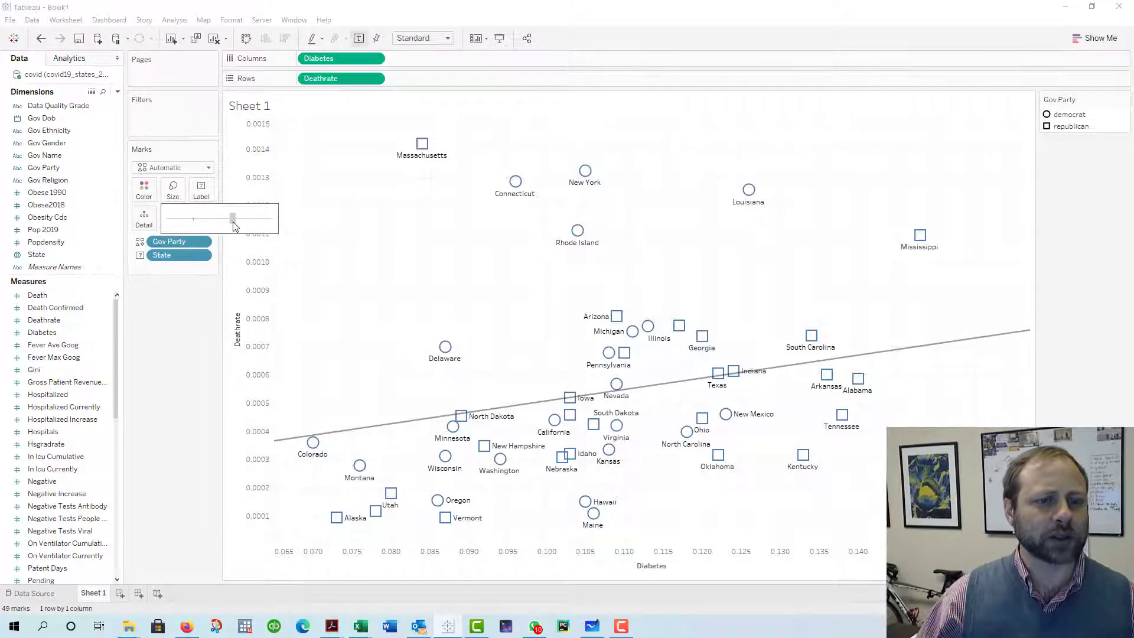
pyautogui.moveTo(232, 217); pyautogui.dragTo(228, 217)
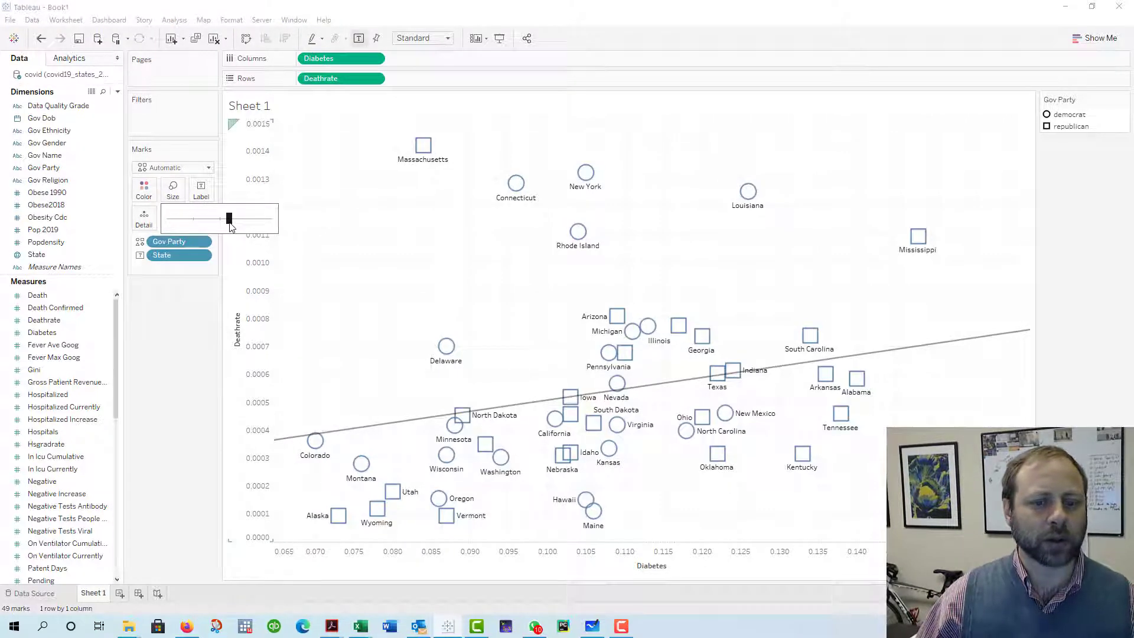
pyautogui.moveTo(228, 218); pyautogui.dragTo(220, 219)
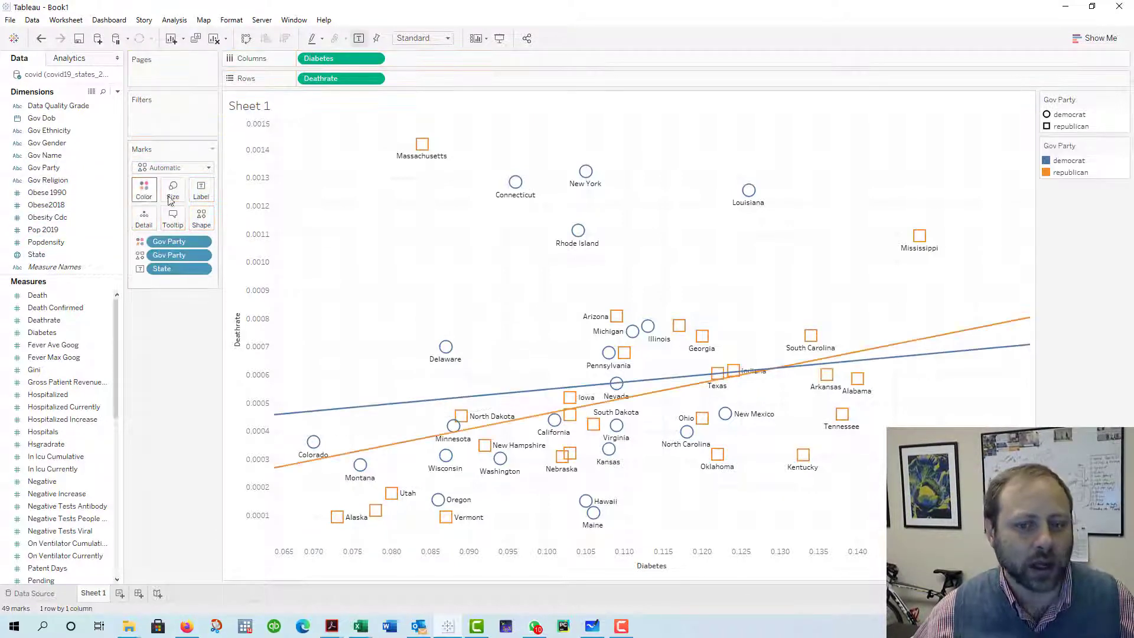
pyautogui.click(143, 190)
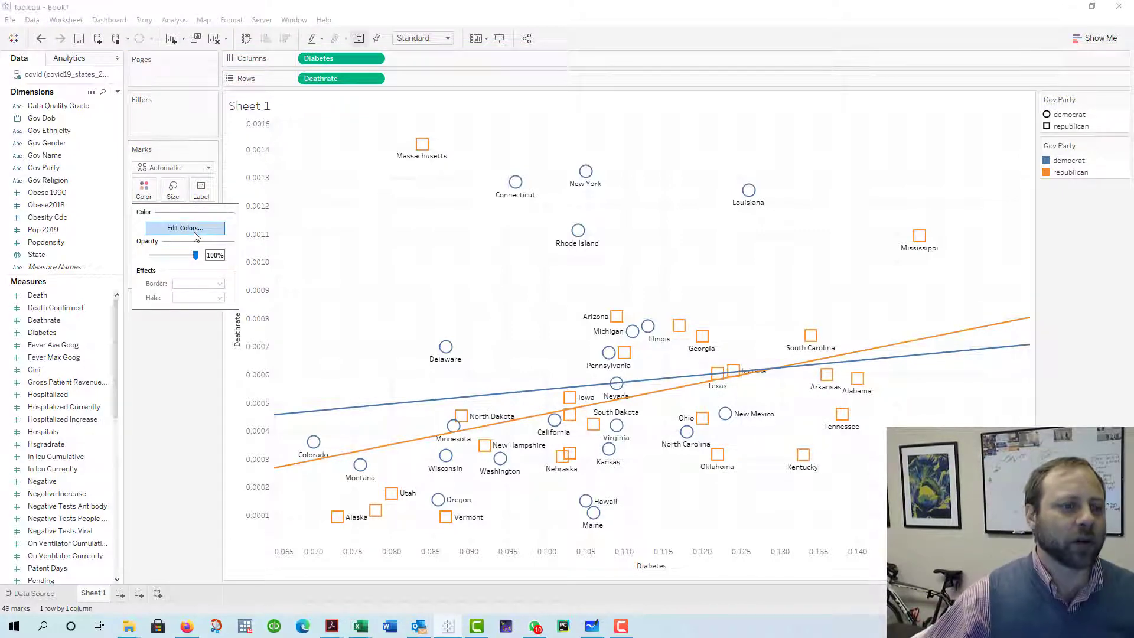
pyautogui.click(184, 228)
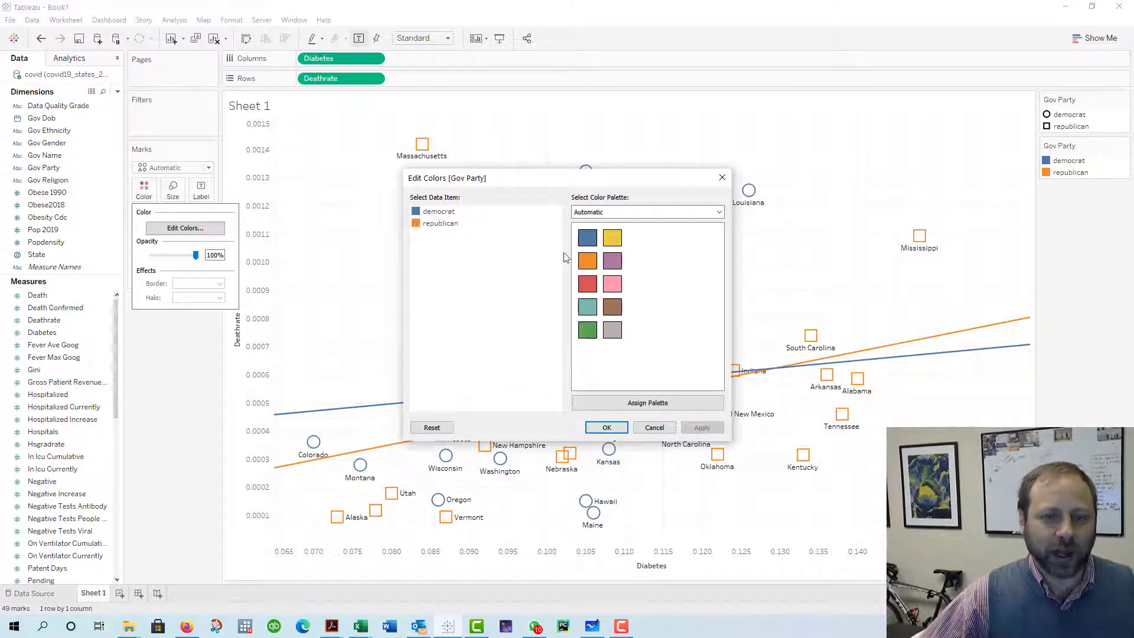
pyautogui.click(718, 212)
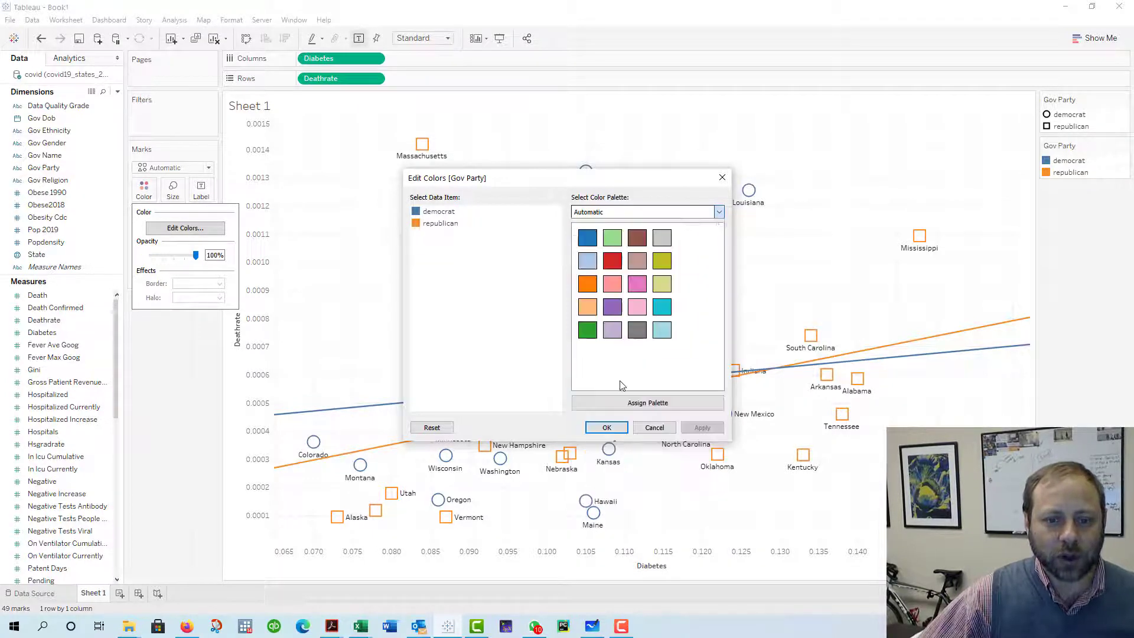
pyautogui.click(718, 212)
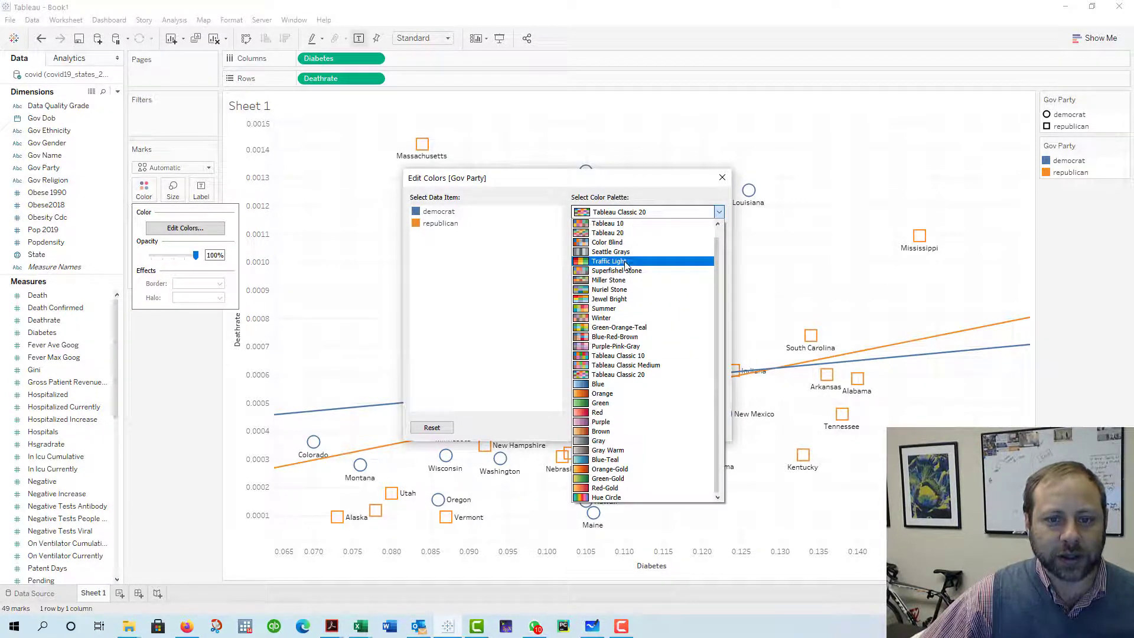
pyautogui.click(607, 224)
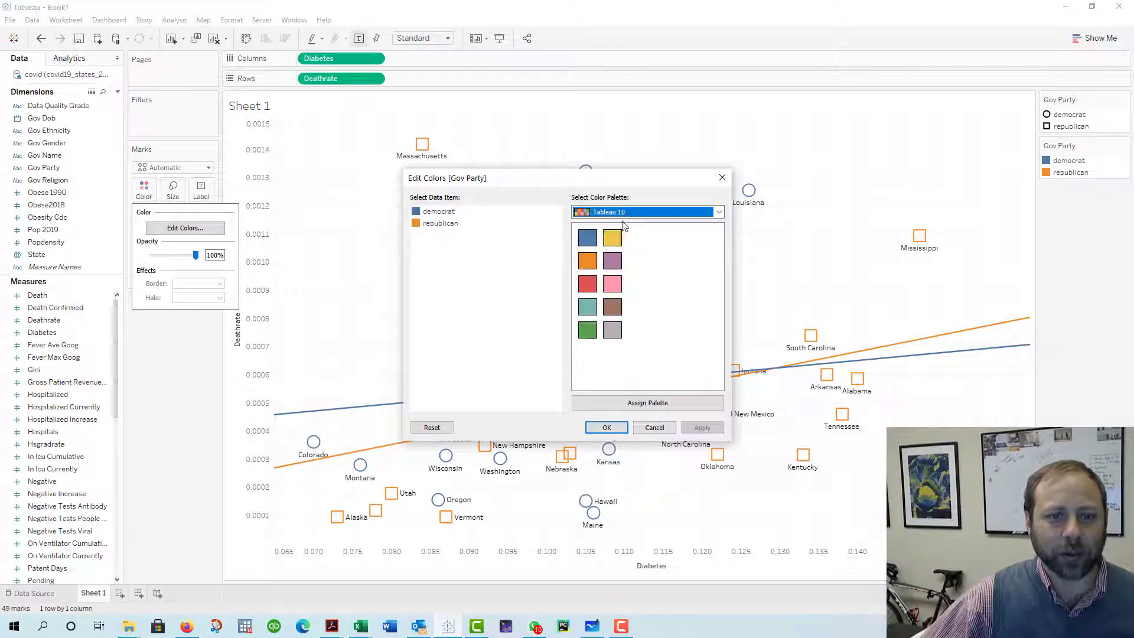
pyautogui.click(606, 427)
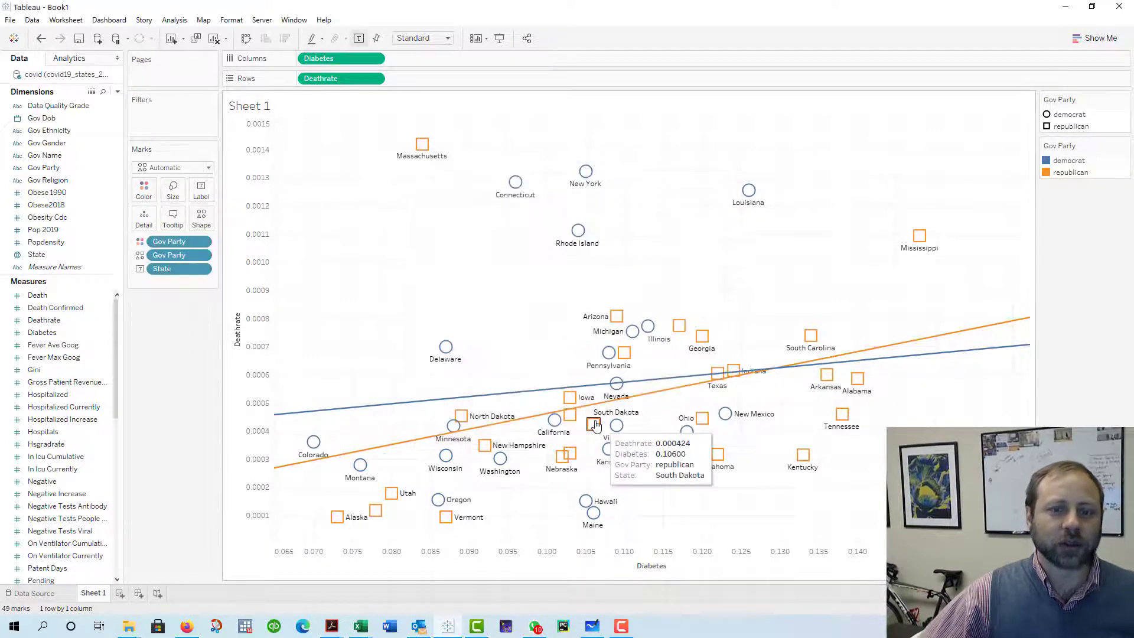
pyautogui.moveTo(825, 387)
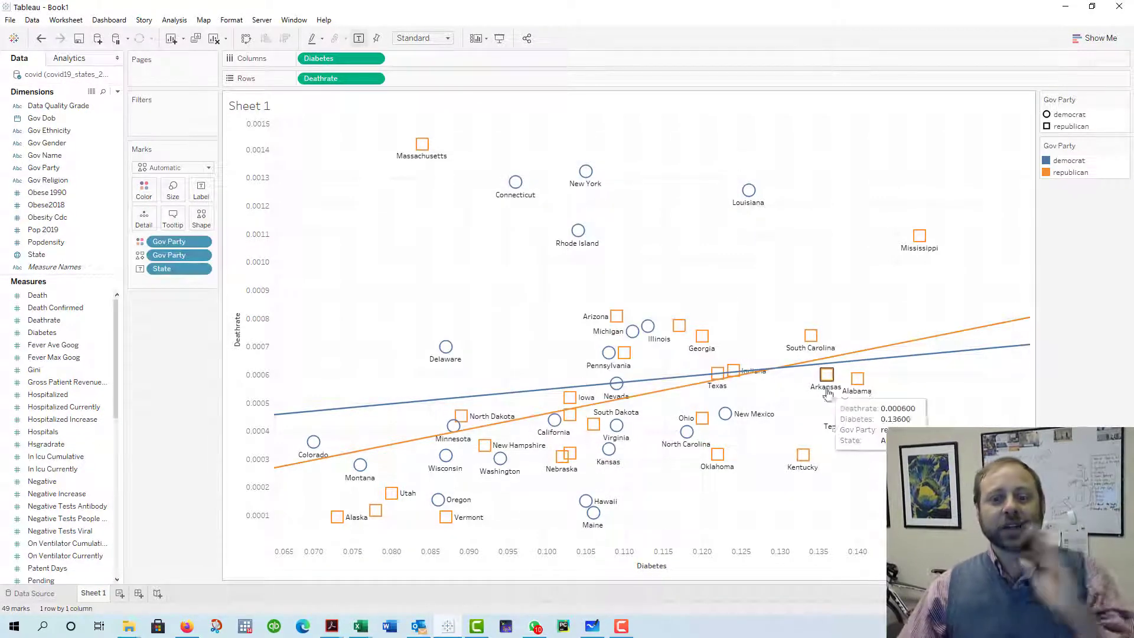
pyautogui.moveTo(957, 381)
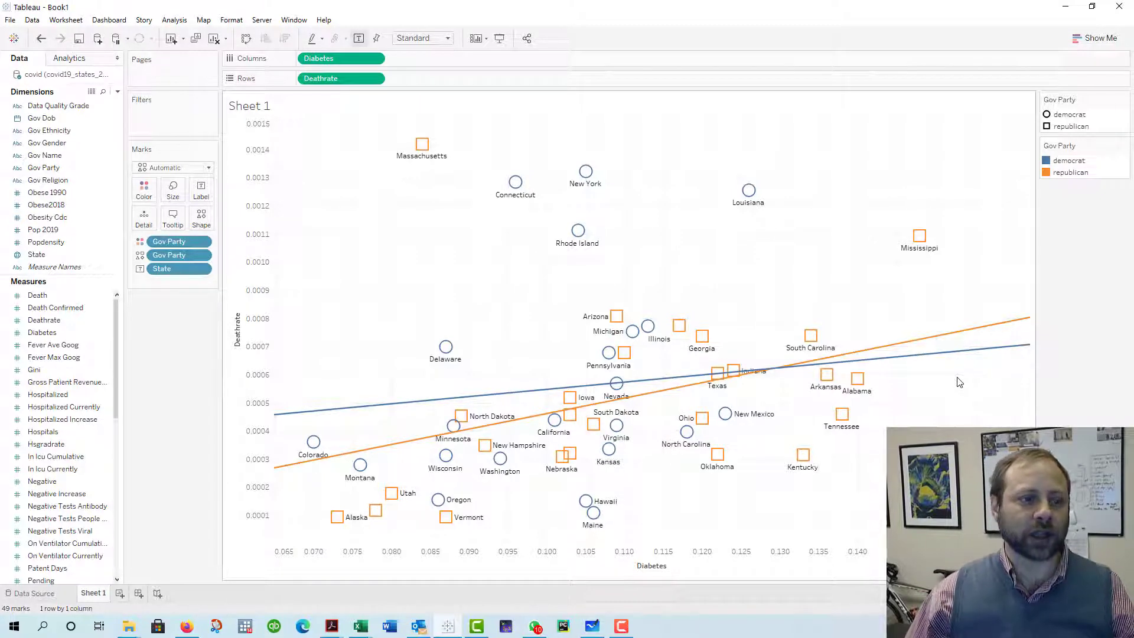
pyautogui.moveTo(953, 369)
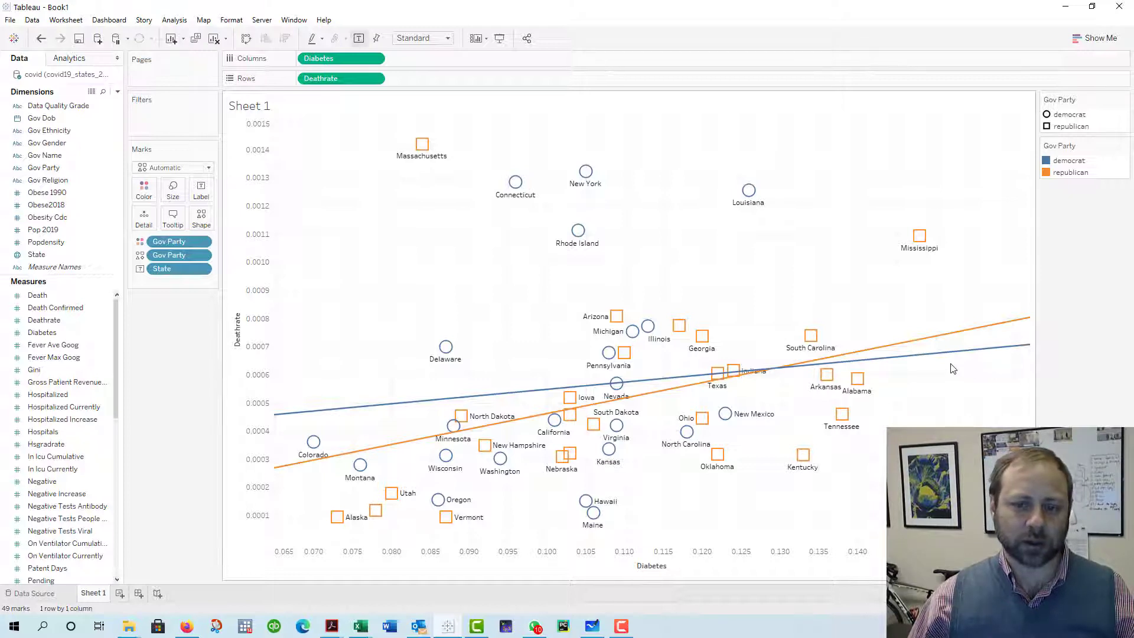
pyautogui.moveTo(948, 361)
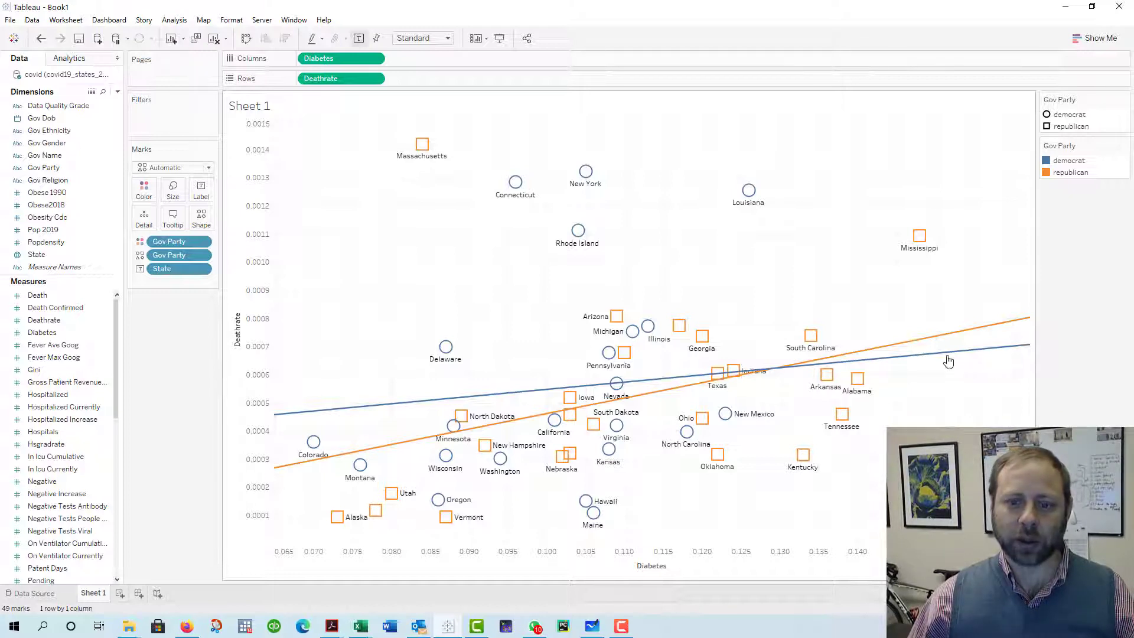
pyautogui.moveTo(938, 345)
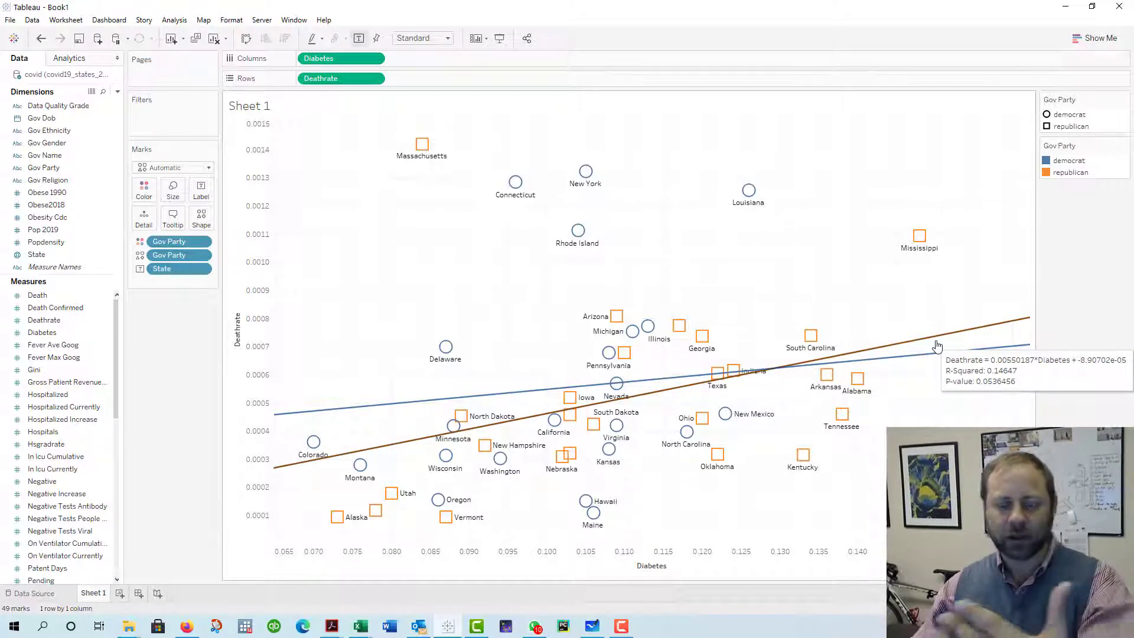
pyautogui.moveTo(936, 346)
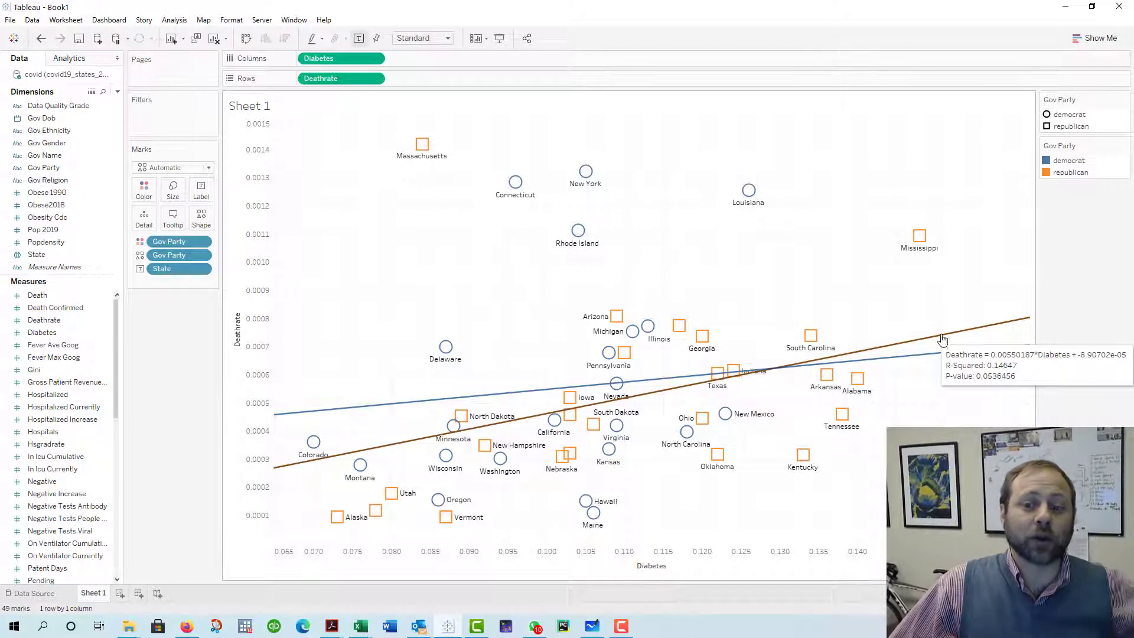
pyautogui.moveTo(931, 306)
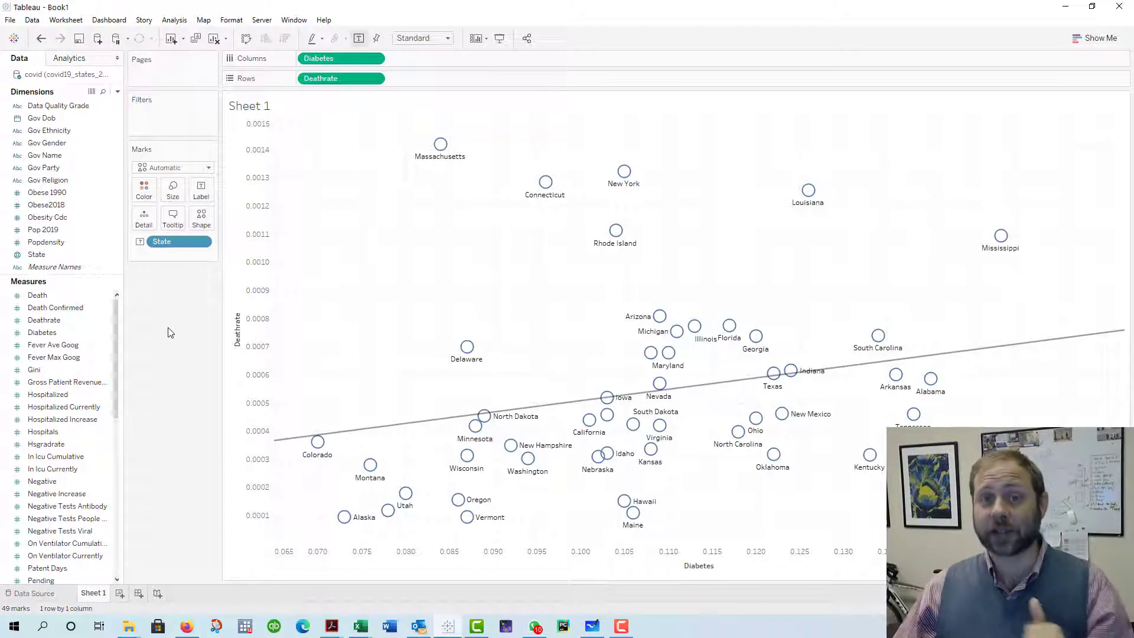
# - Put Gov Party on Color and Shape, giving democrat and republican separate trend lines
pyautogui.click(43, 229)
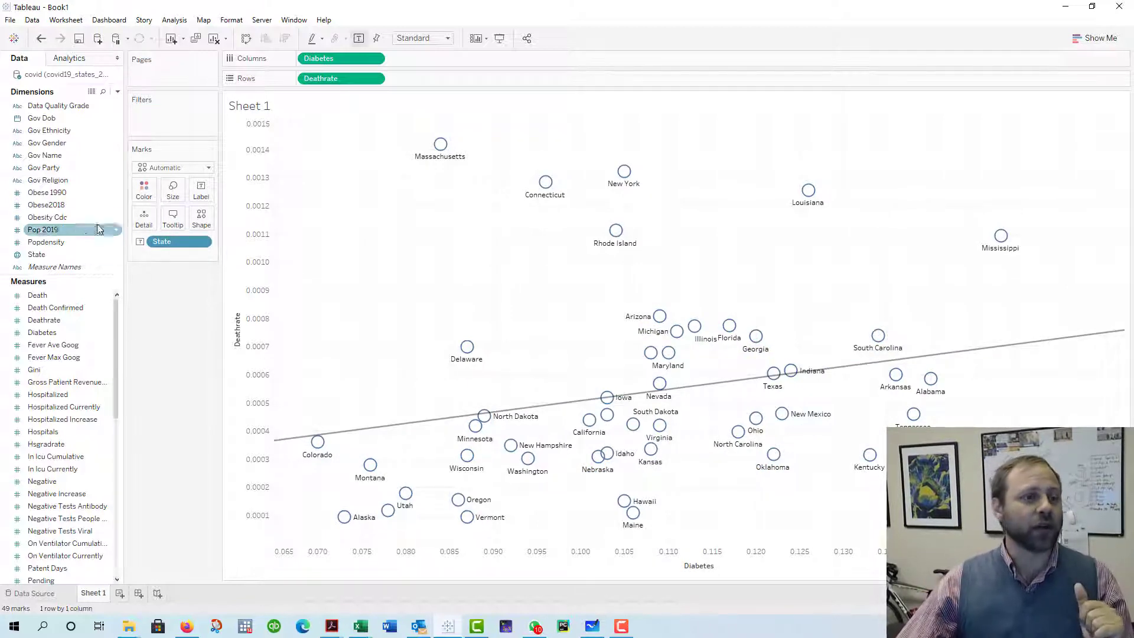
pyautogui.moveTo(44, 167); pyautogui.dragTo(143, 189)
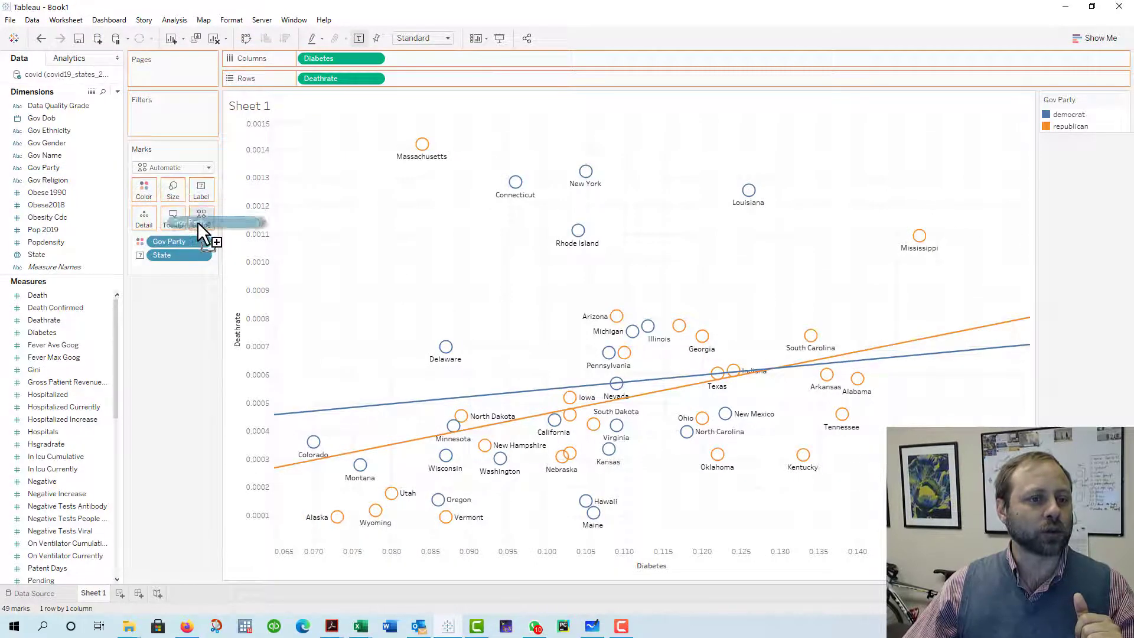
pyautogui.click(201, 217)
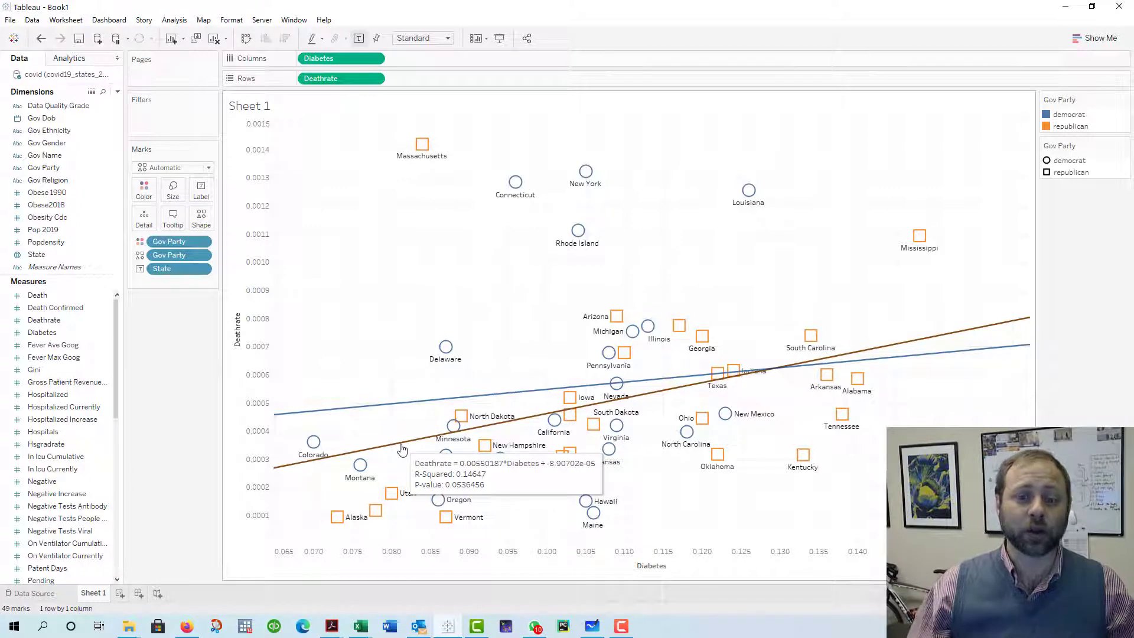
pyautogui.moveTo(398, 445)
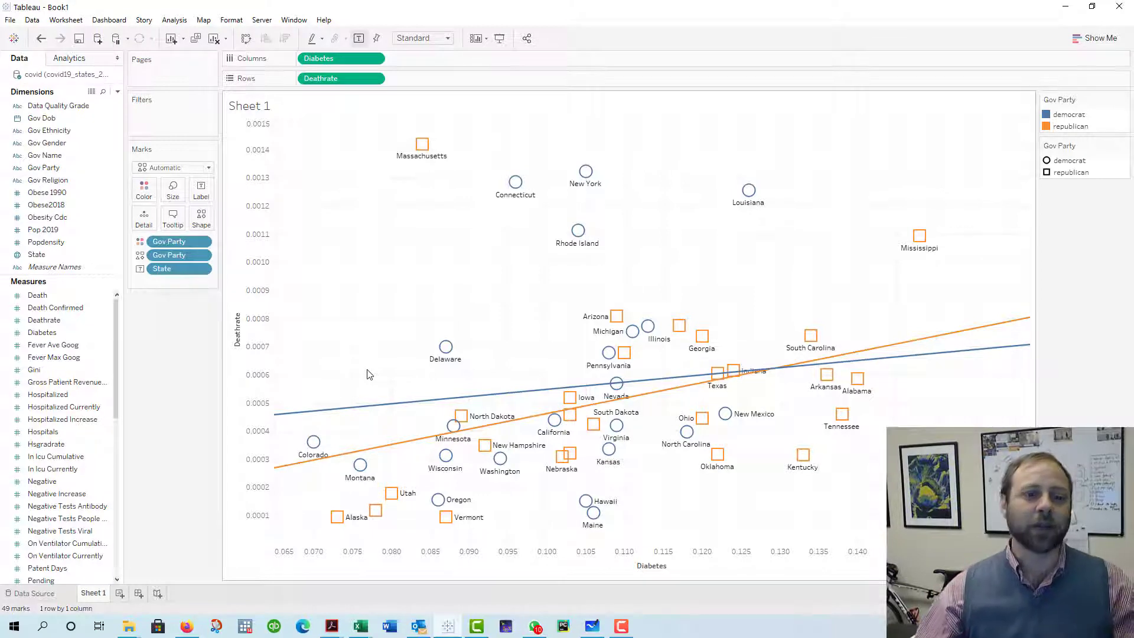
# - Replace Gov Party with Gov Gender on Color and Shape for female and male trend lines
pyautogui.click(170, 255)
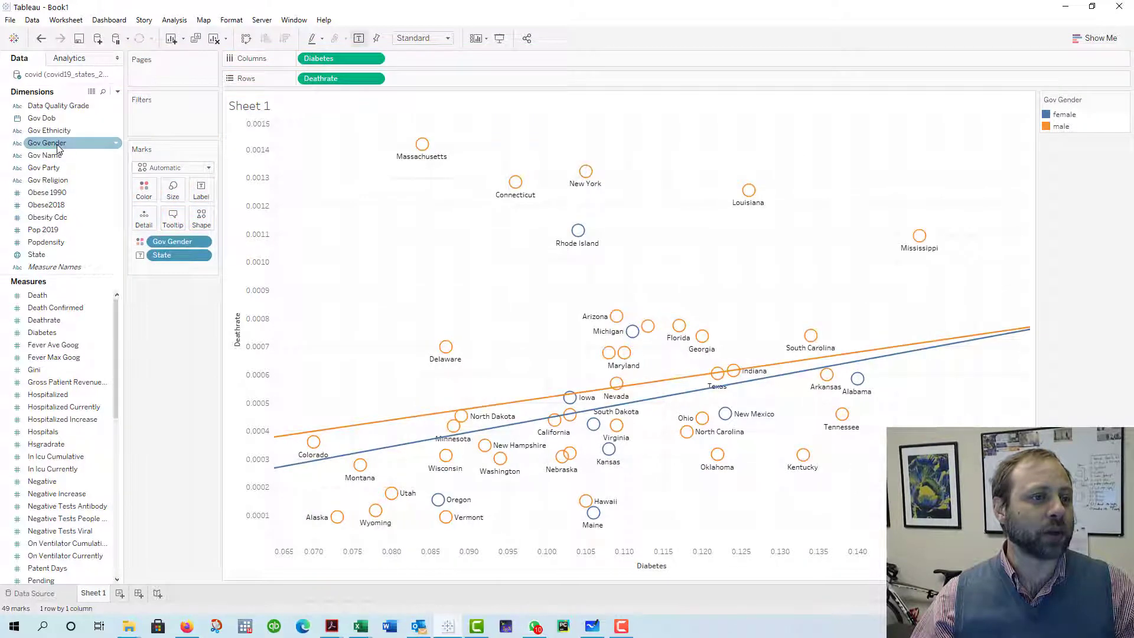
pyautogui.moveTo(46, 143); pyautogui.dragTo(191, 221)
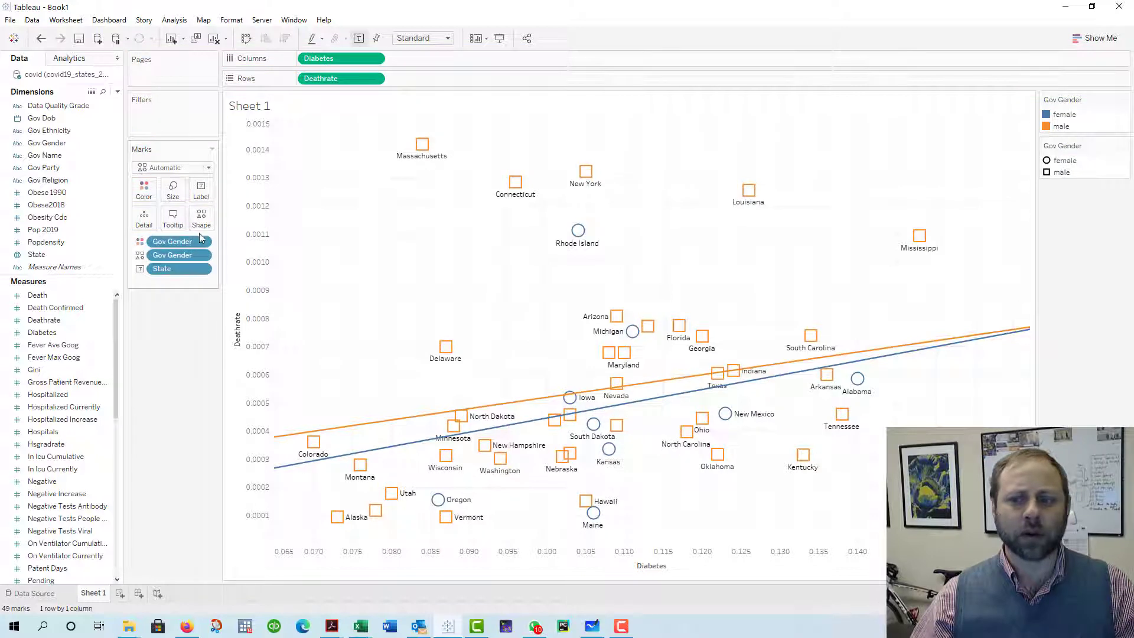
pyautogui.moveTo(661, 401)
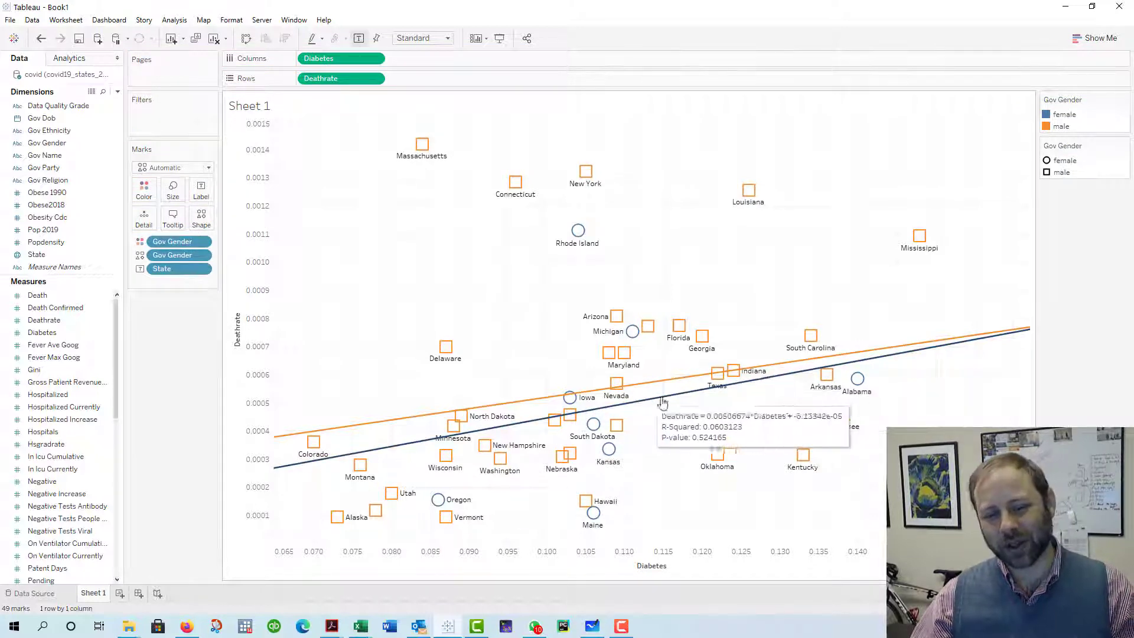
pyautogui.moveTo(187, 395)
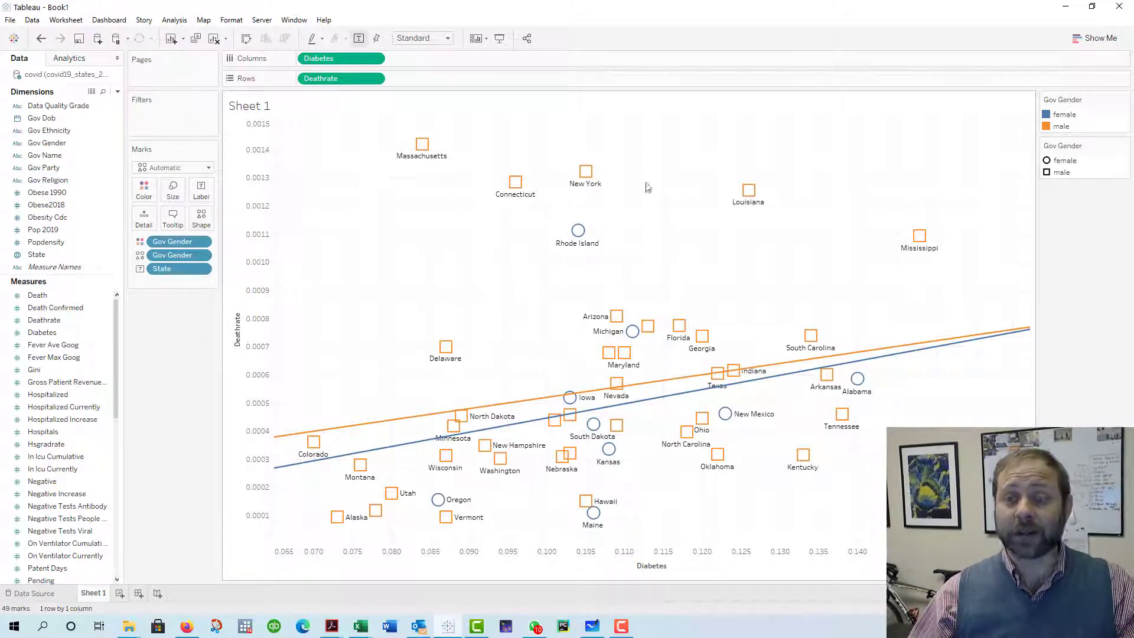
pyautogui.moveTo(758, 131)
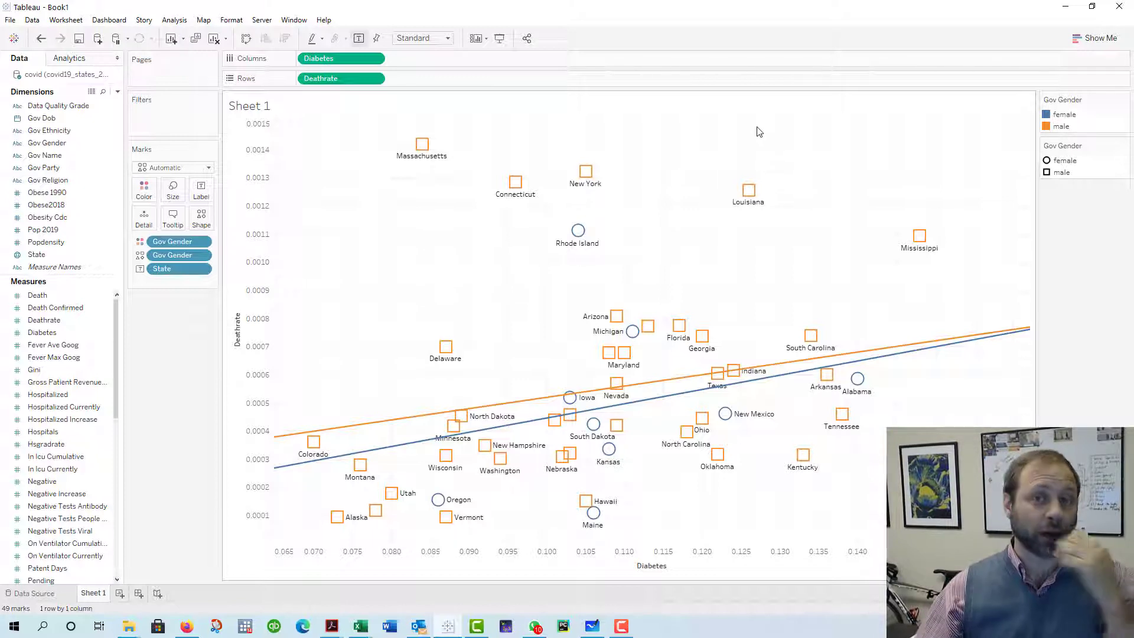